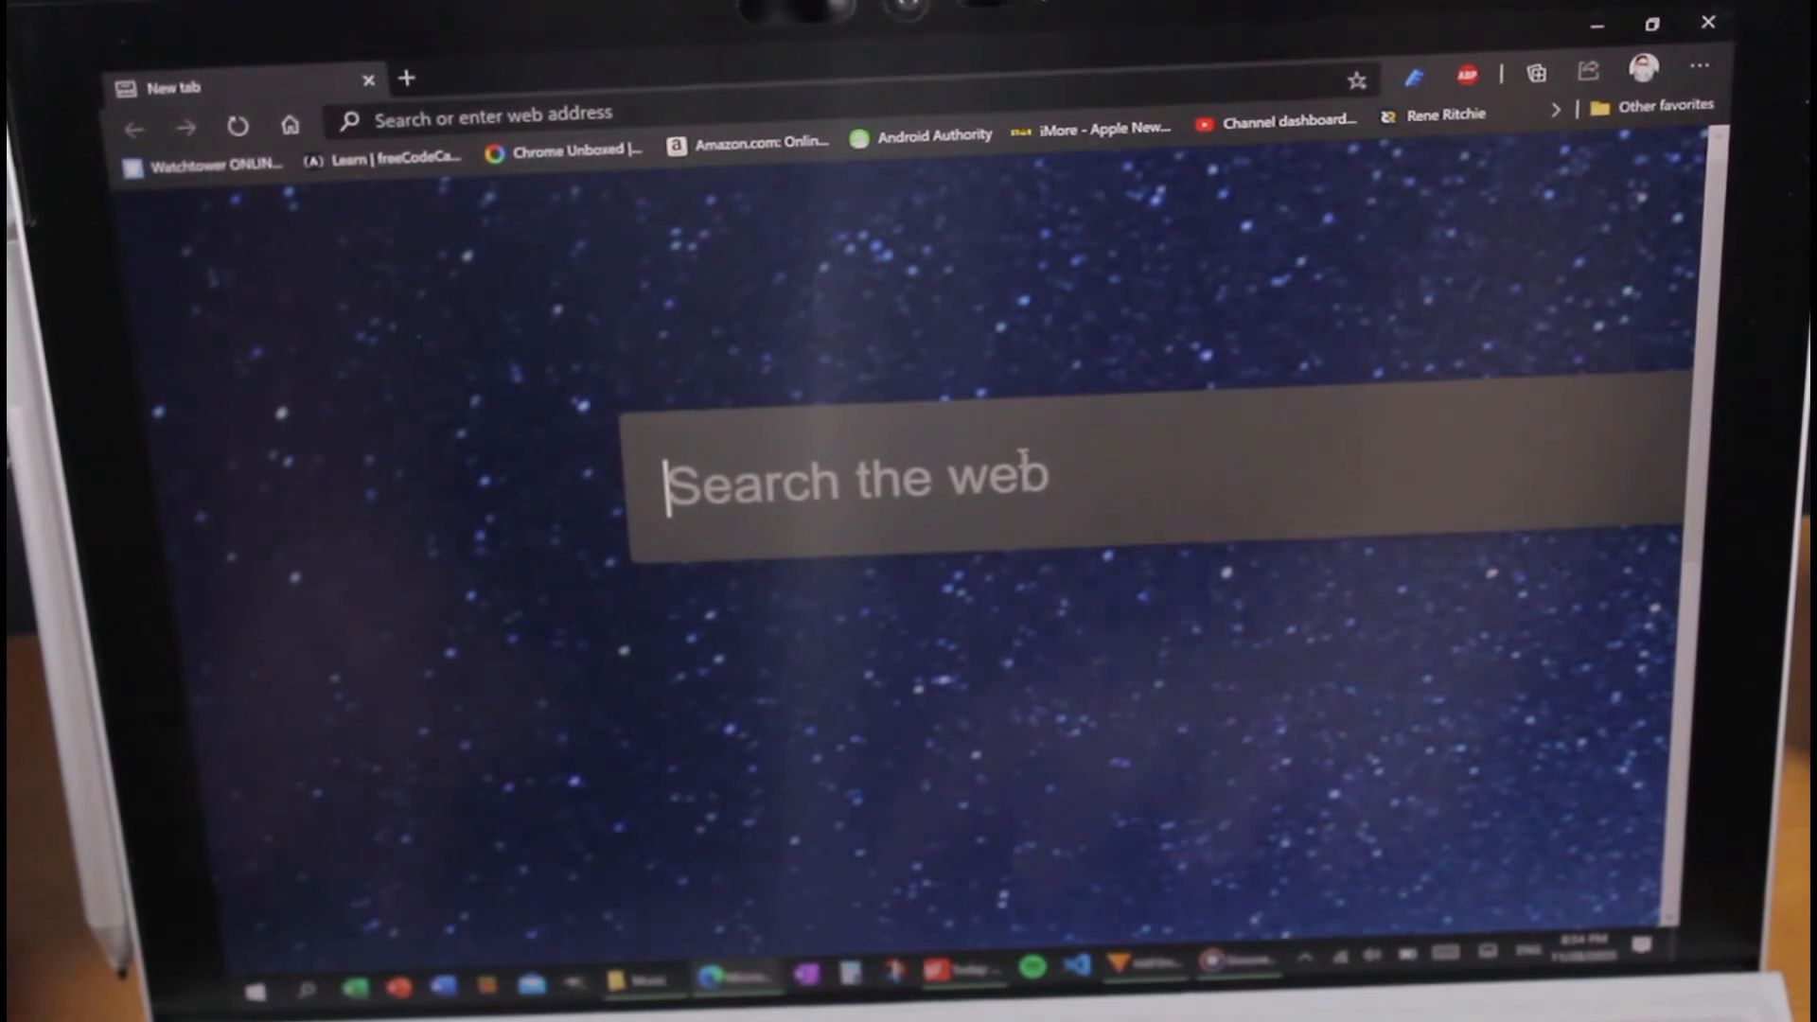
Go to buymeacoffee.com/bentechcode in the new tab
text(Buy Me)
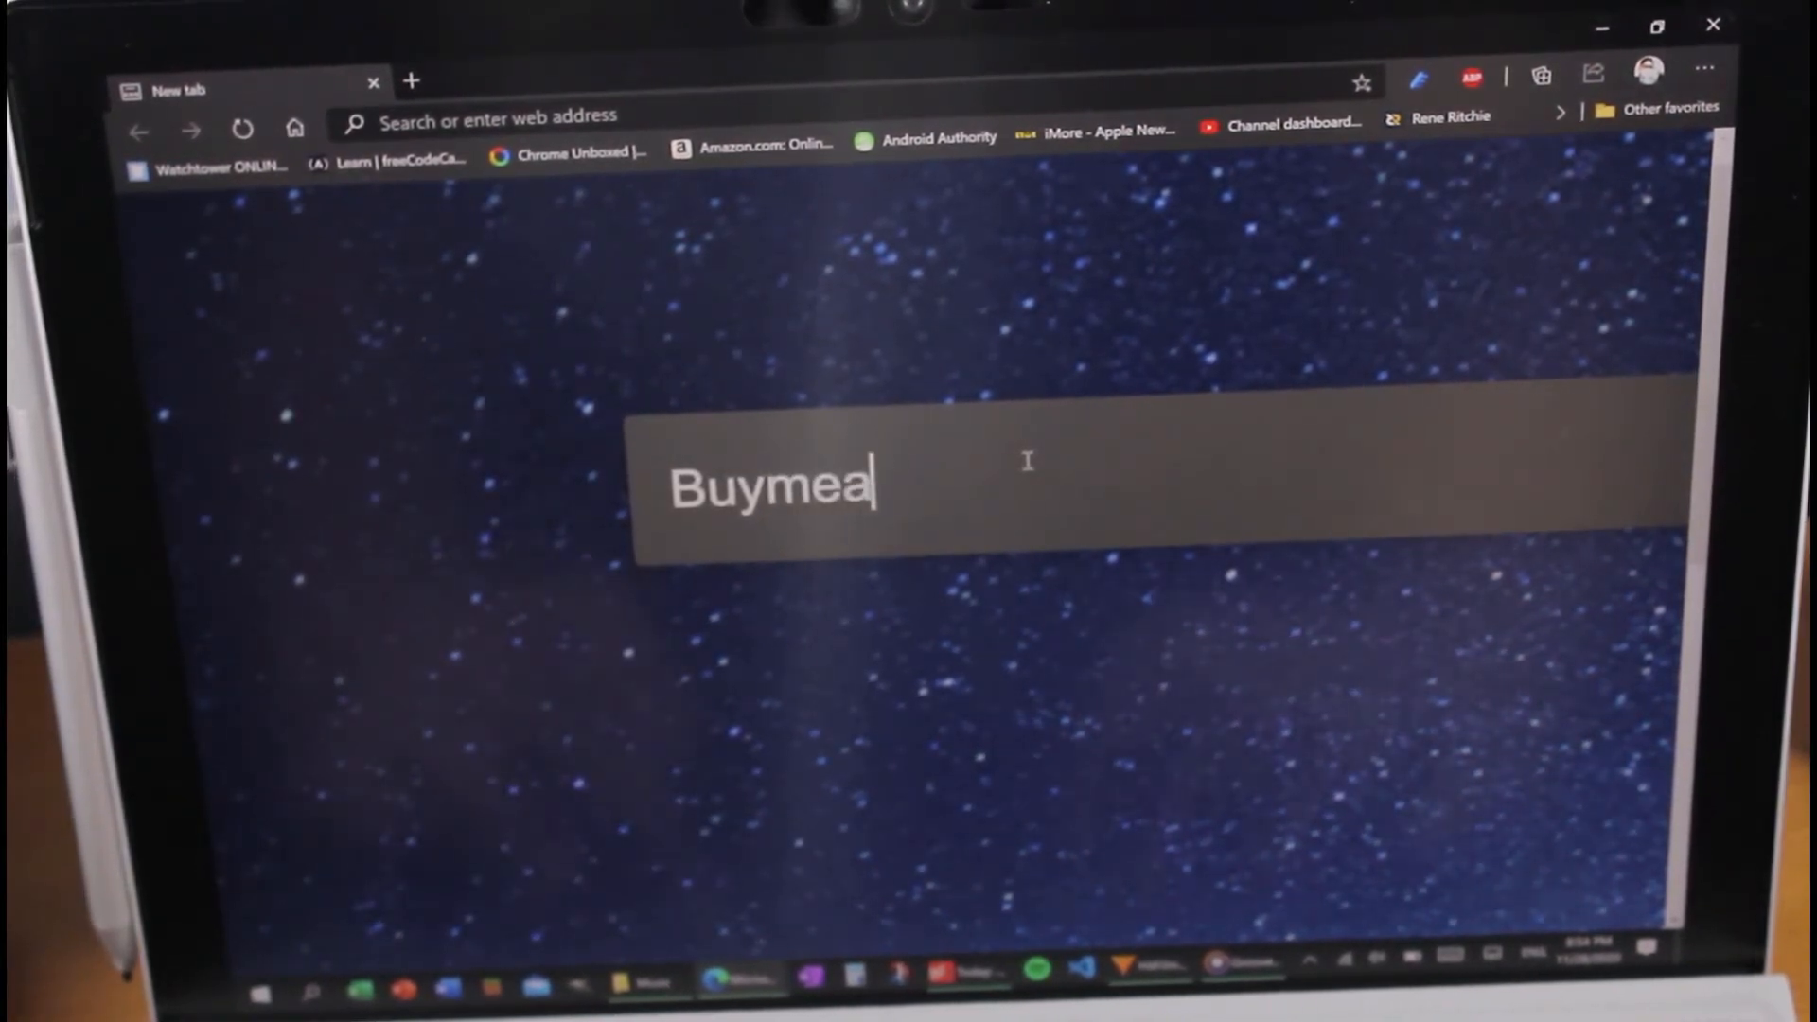
text(coffee.)
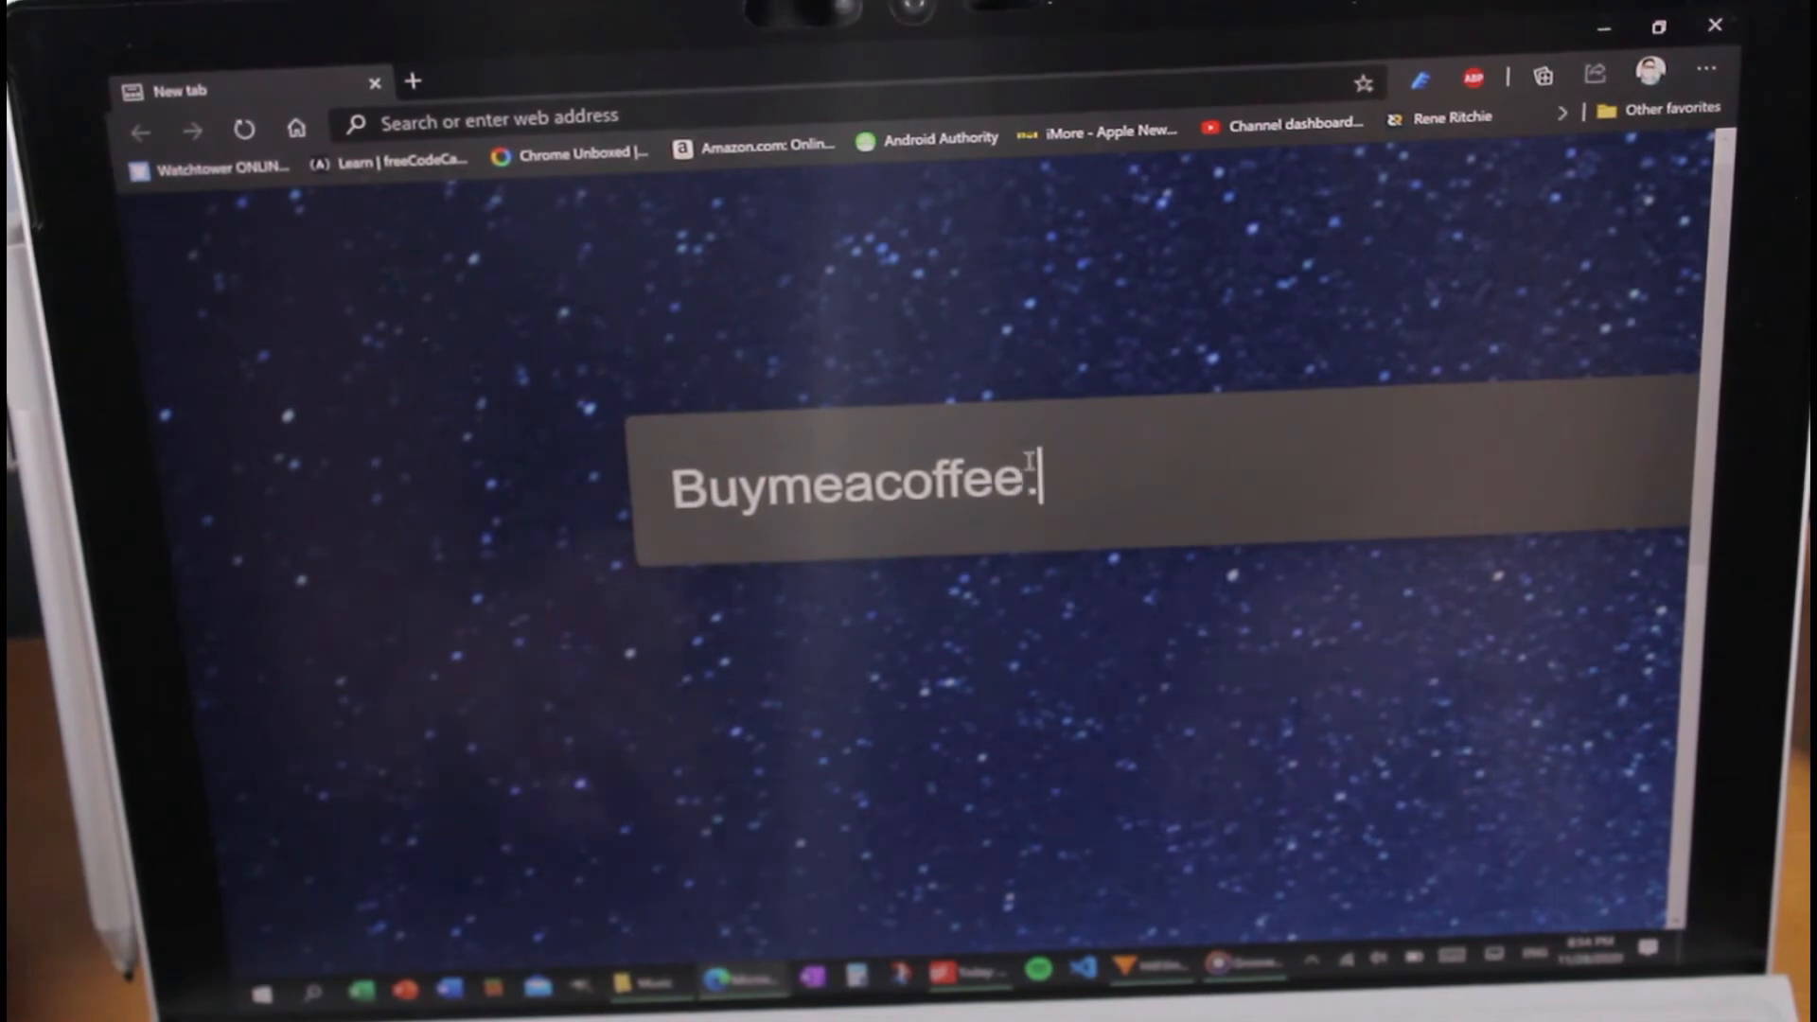
text(com/bente)
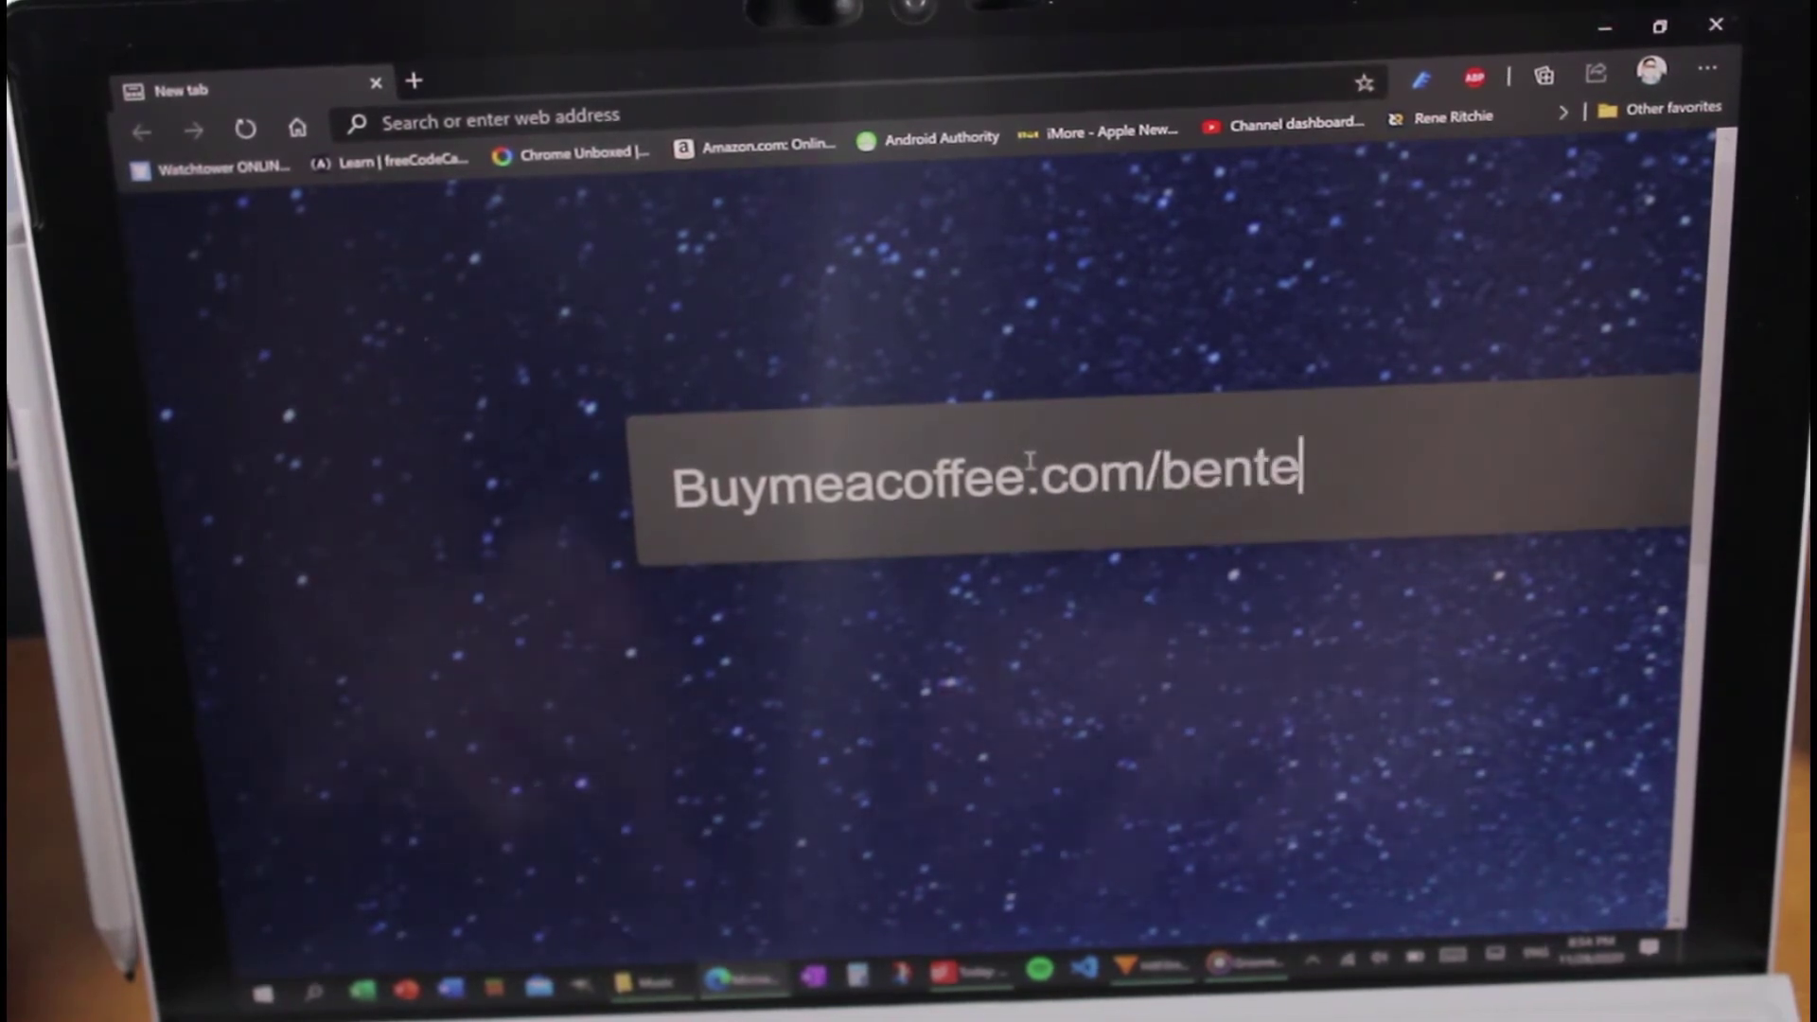
text(chcode)
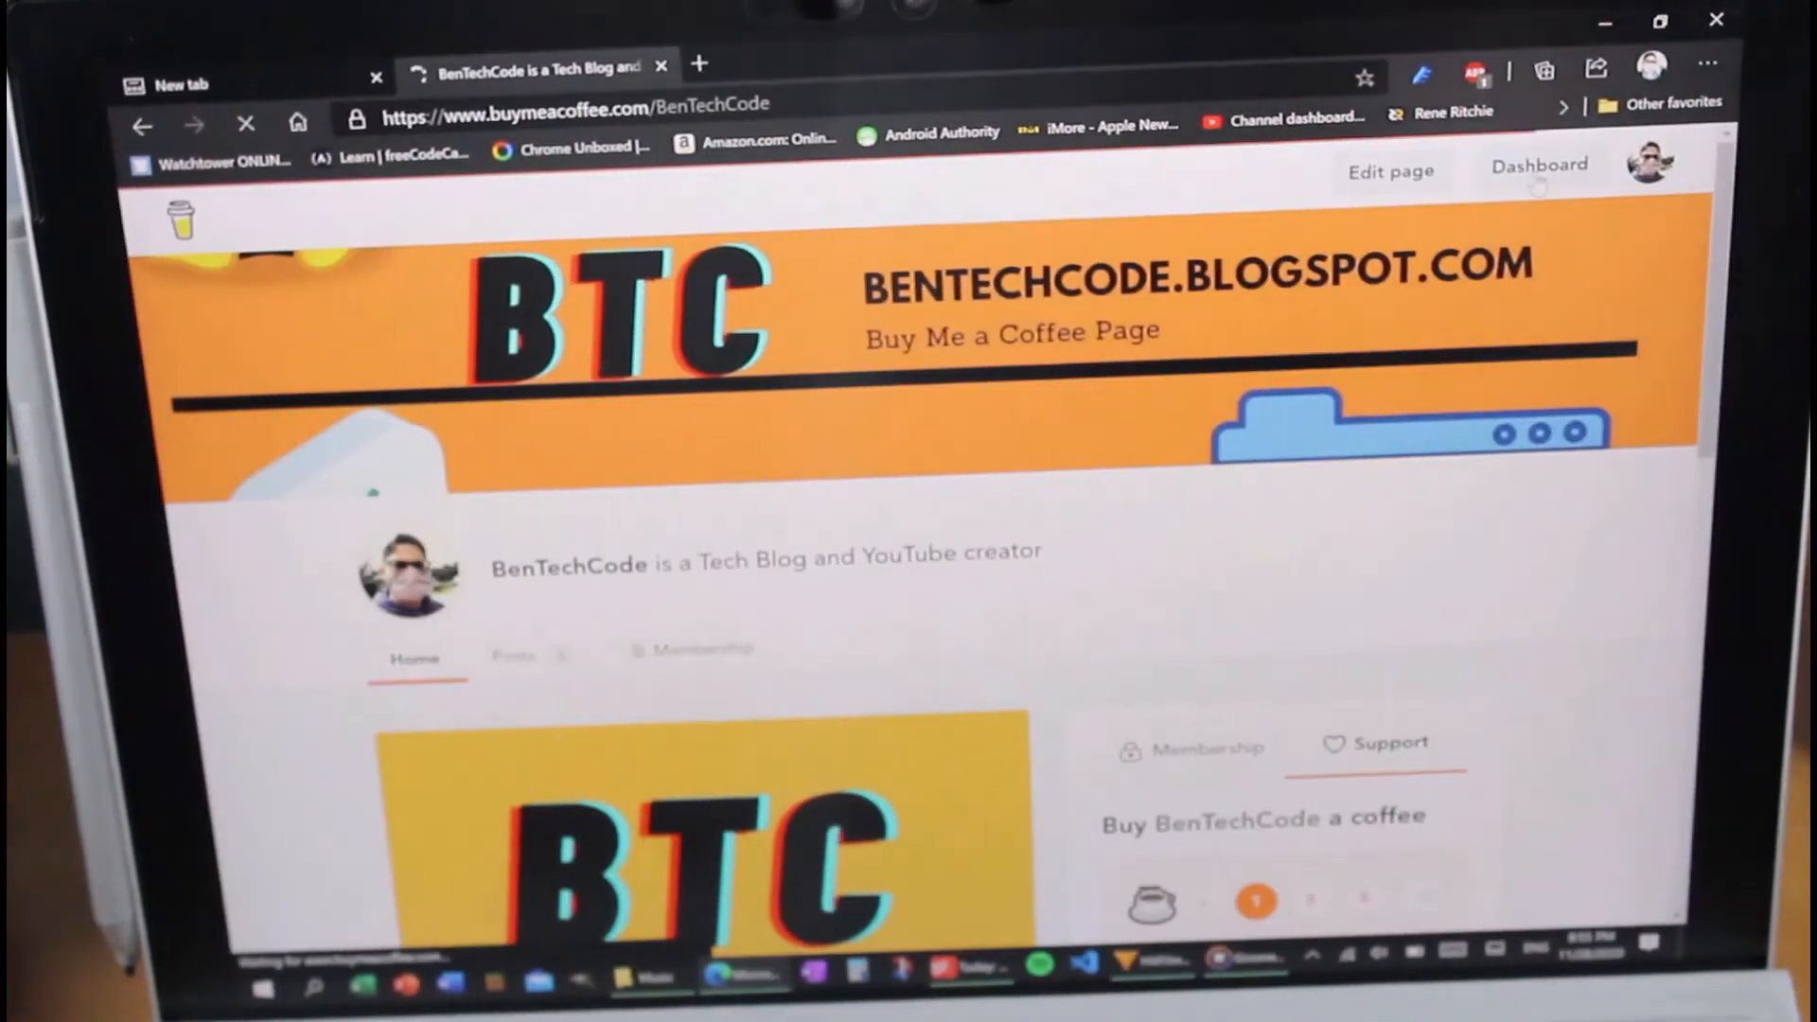
Switch to the Membership tab to see the $3/month and $20/year plans
scroll(down, 3)
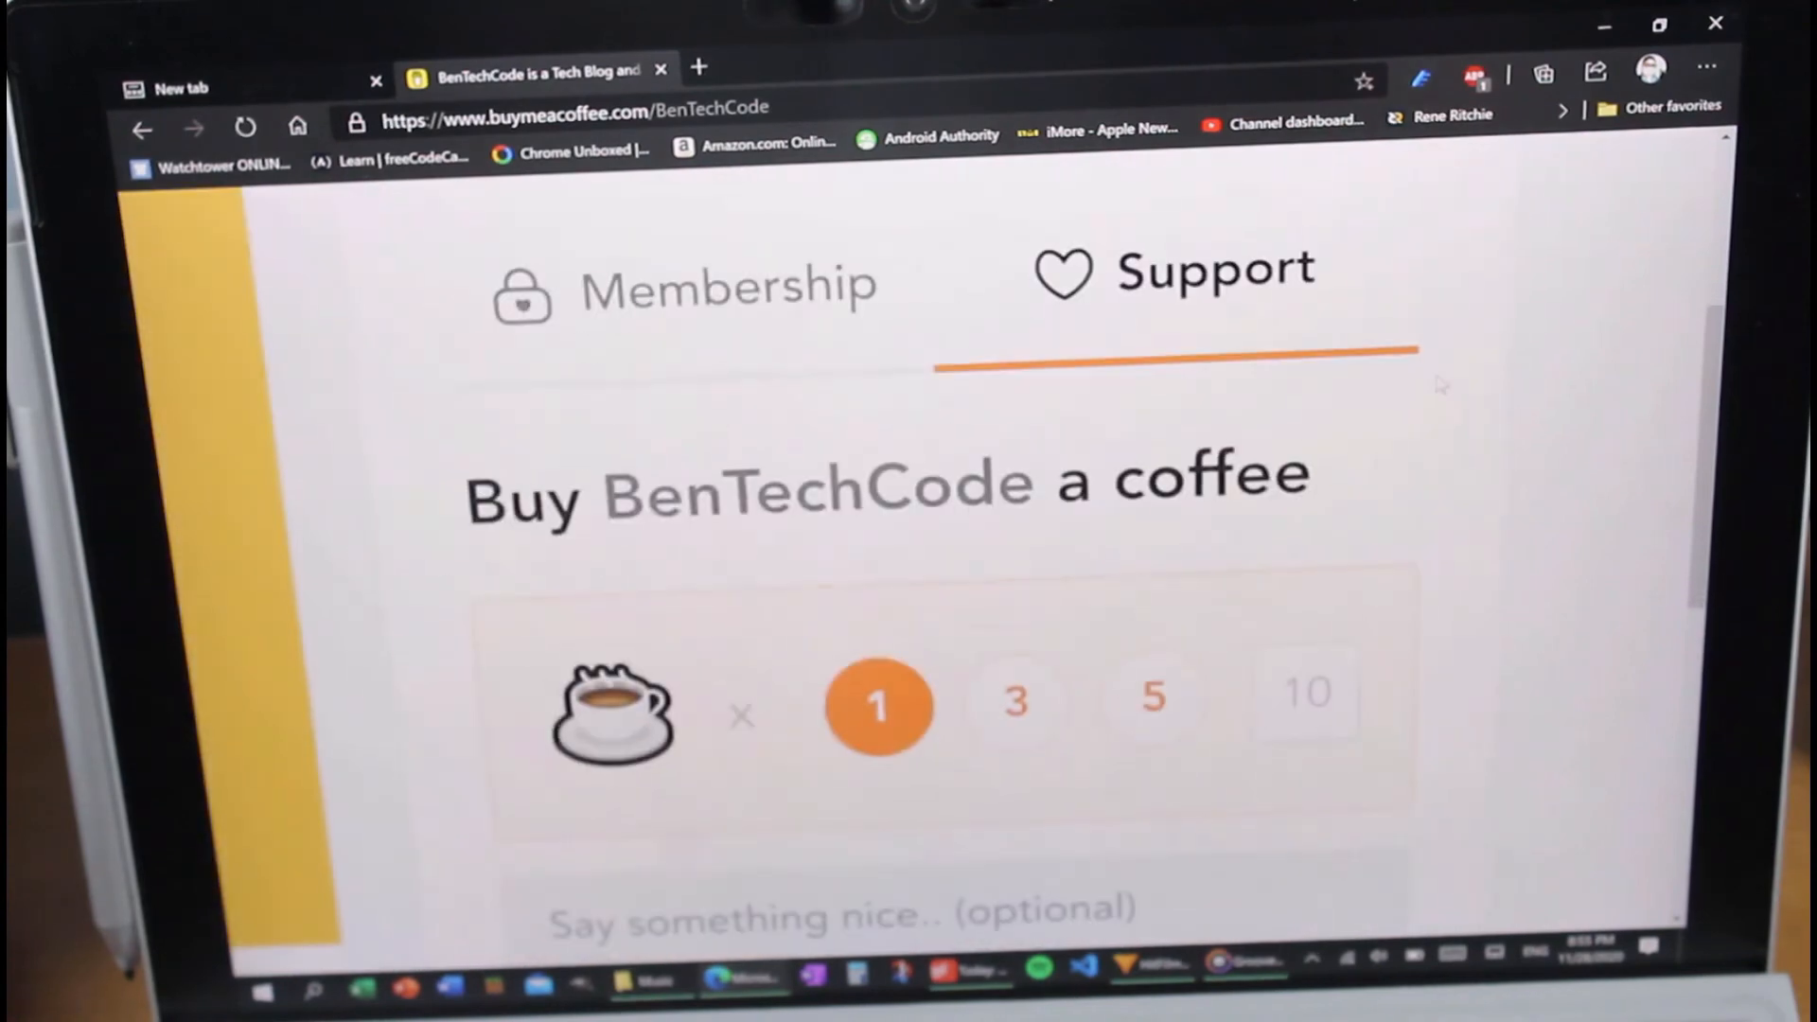
click(729, 285)
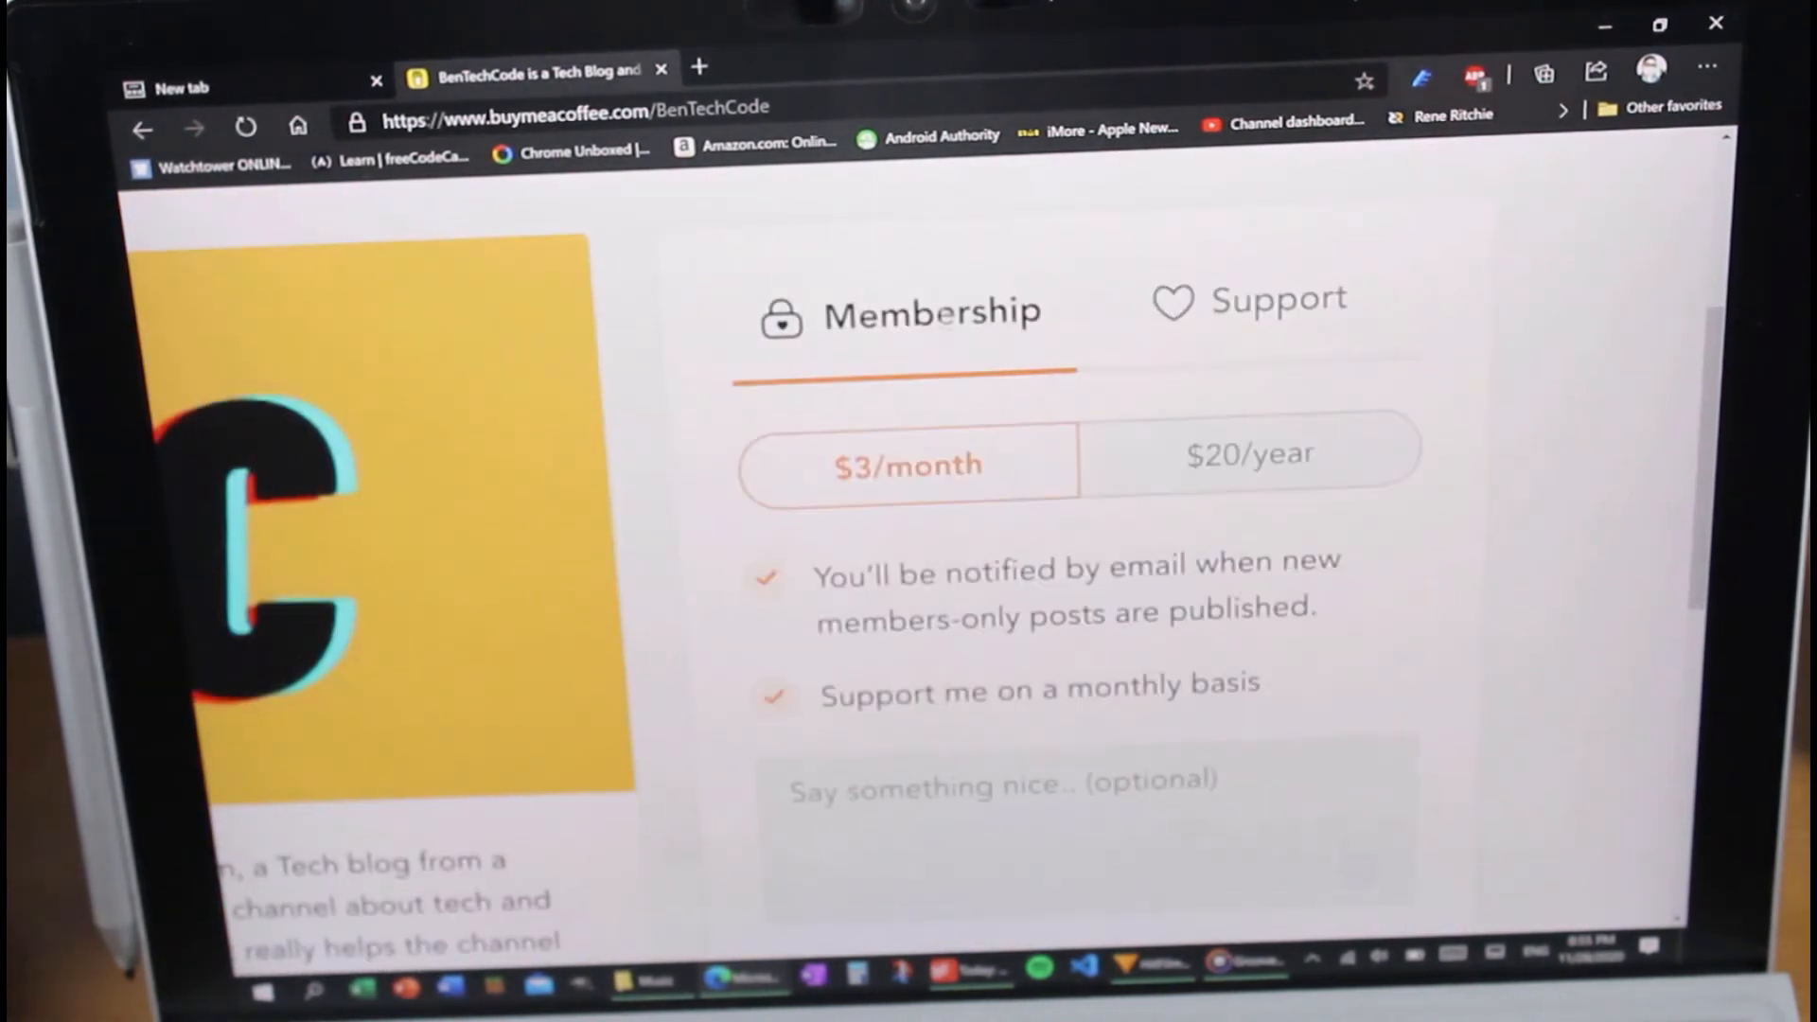